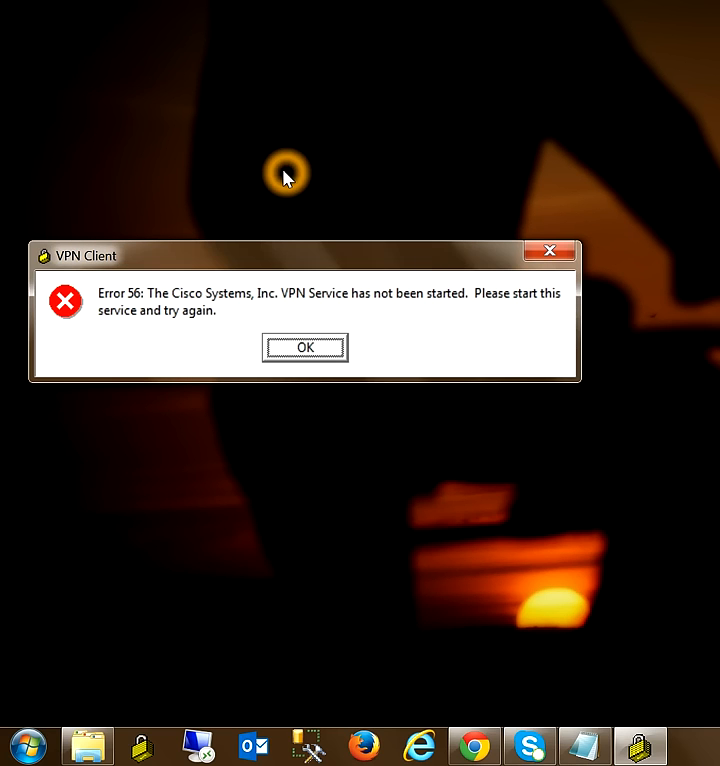
mouse_move(314, 250)
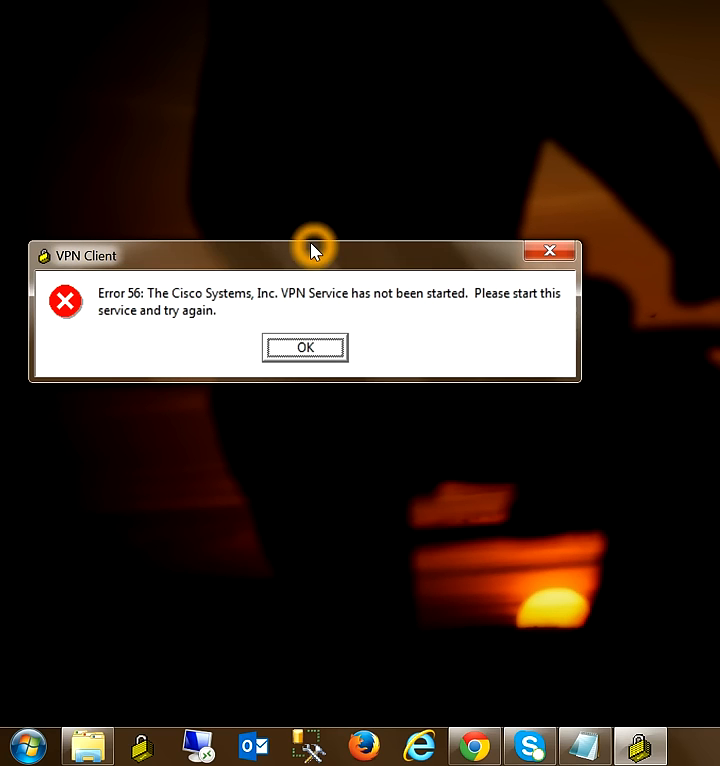
mouse_move(88, 370)
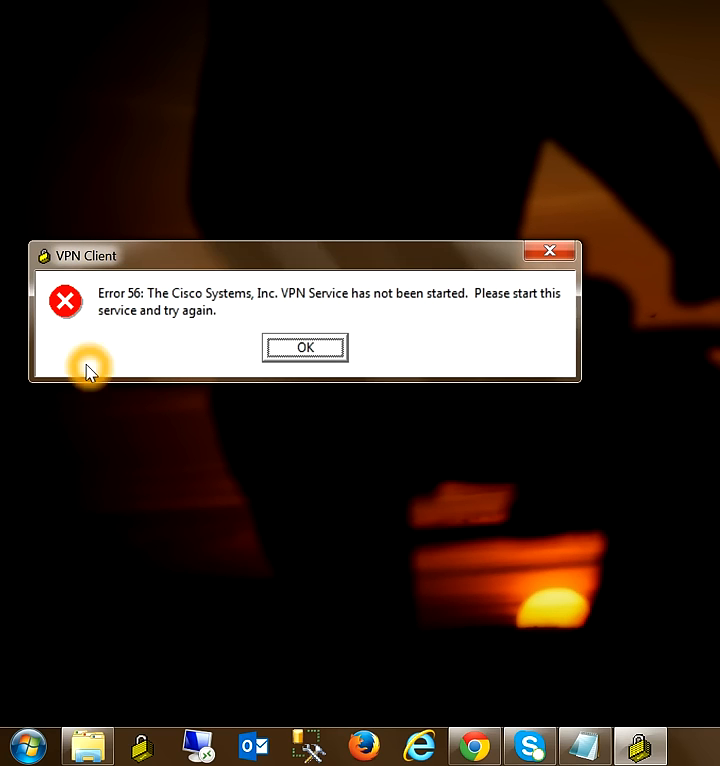
mouse_move(210, 300)
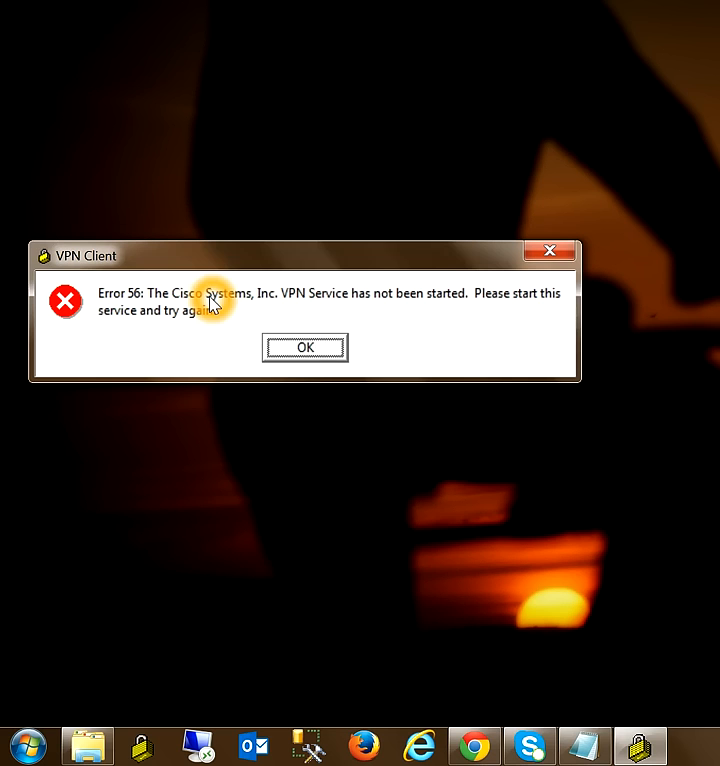
mouse_move(325, 312)
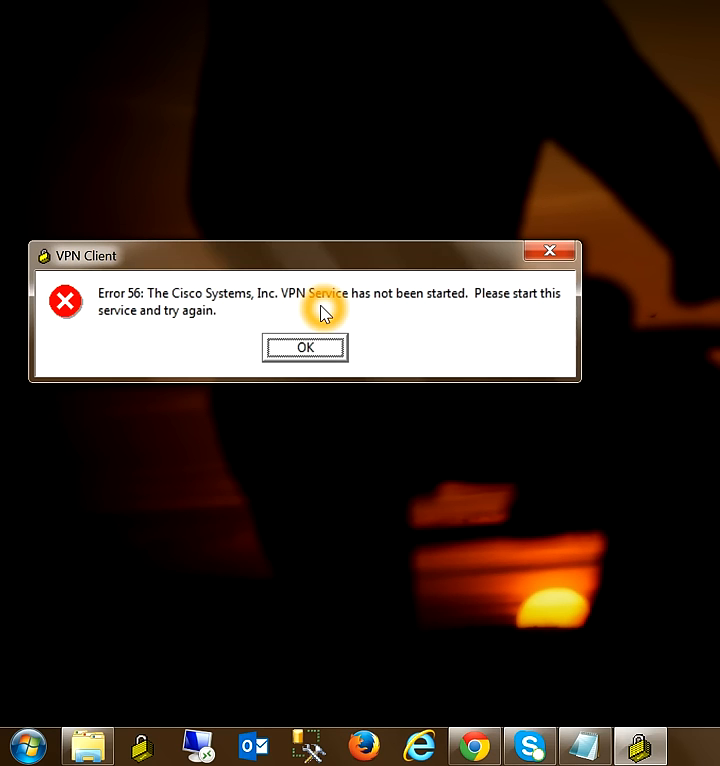
mouse_move(172, 179)
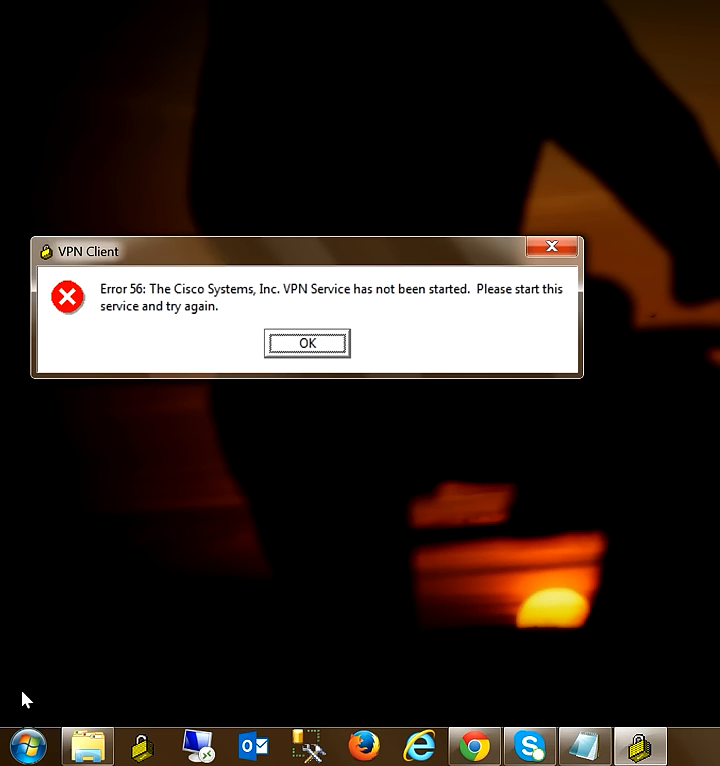
Search the Start menu for 'services' and launch the Services console.
left_click(27, 742)
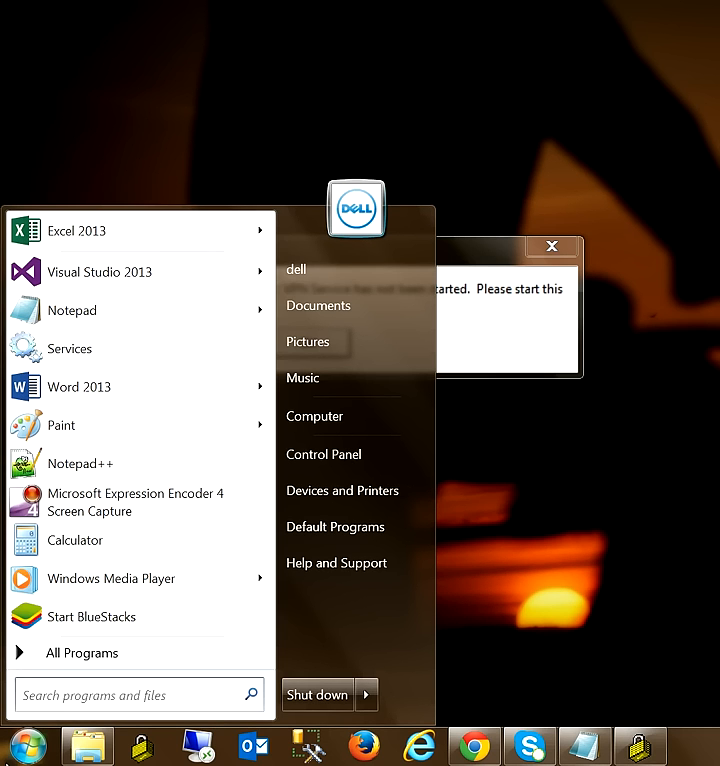
left_click(120, 695)
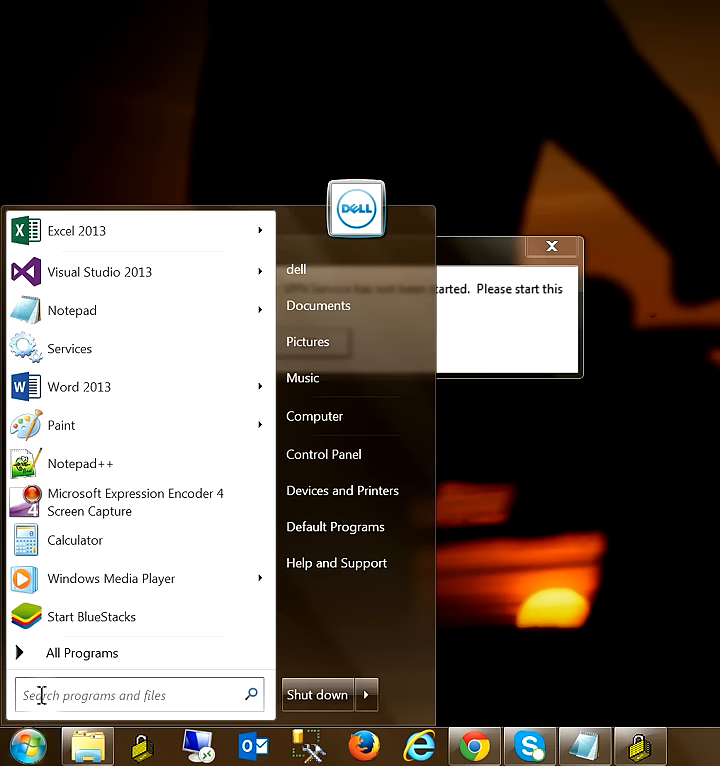
type("ser")
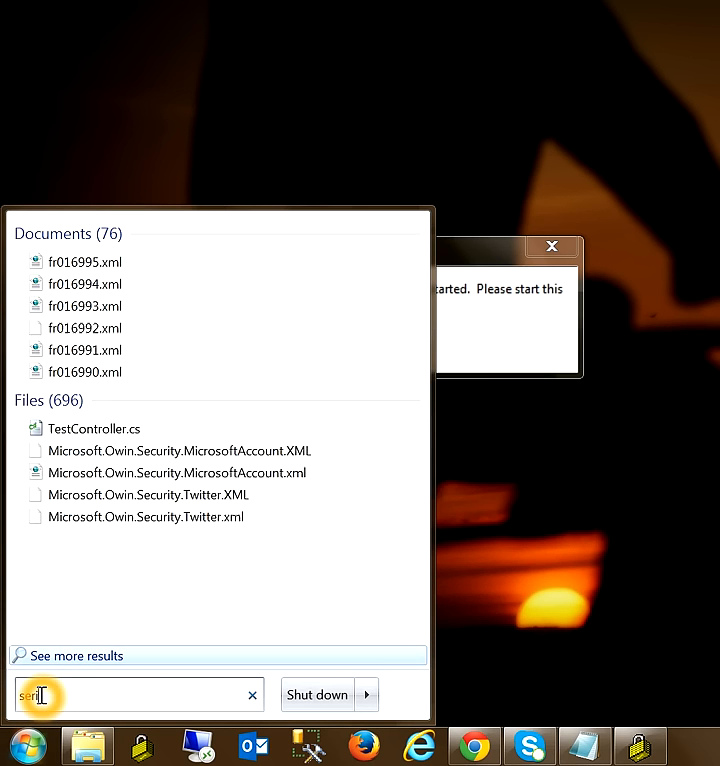
type("services")
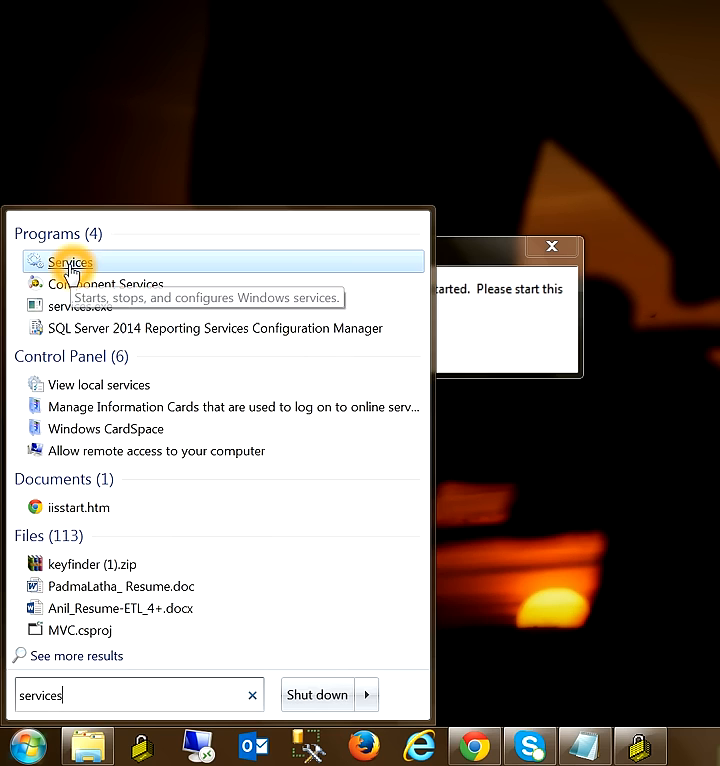
left_click(68, 261)
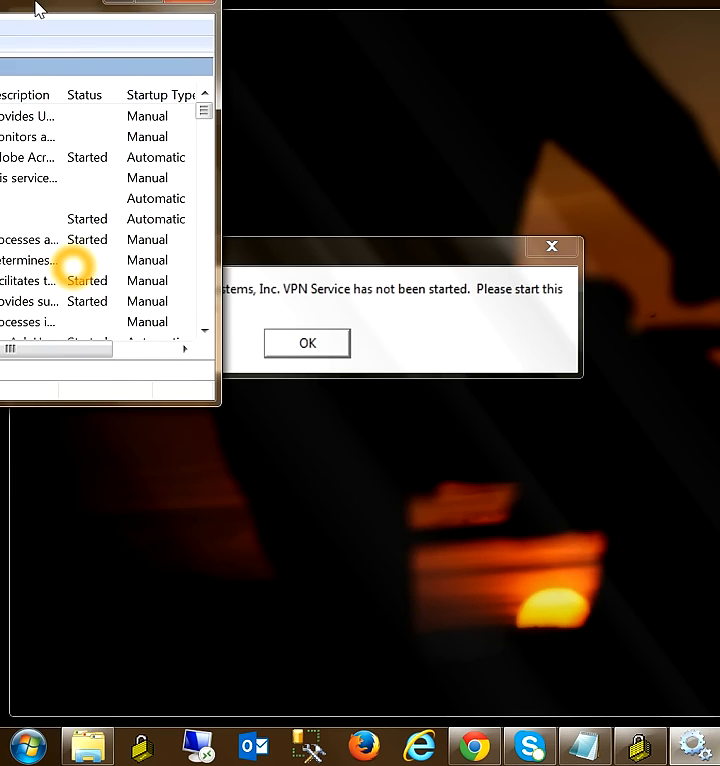
Maximize Services and open Properties for Internet Connection Sharing (ICS).
left_click(306, 343)
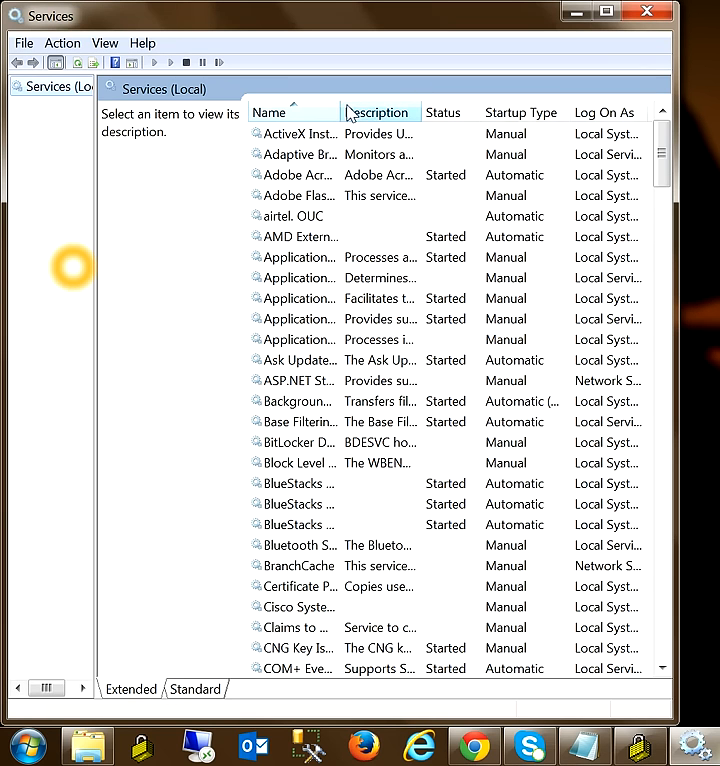
left_click(290, 606)
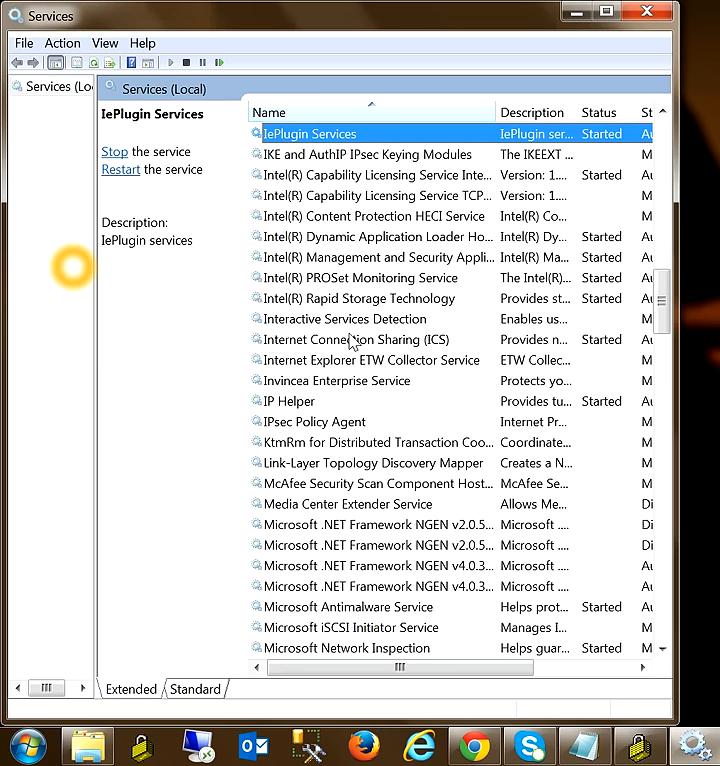
left_click(354, 339)
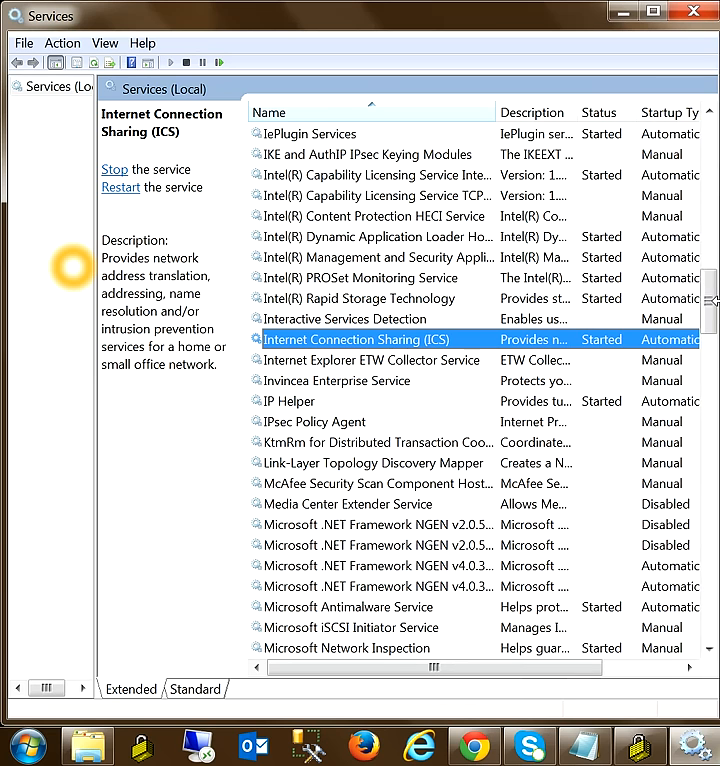
right_click(357, 339)
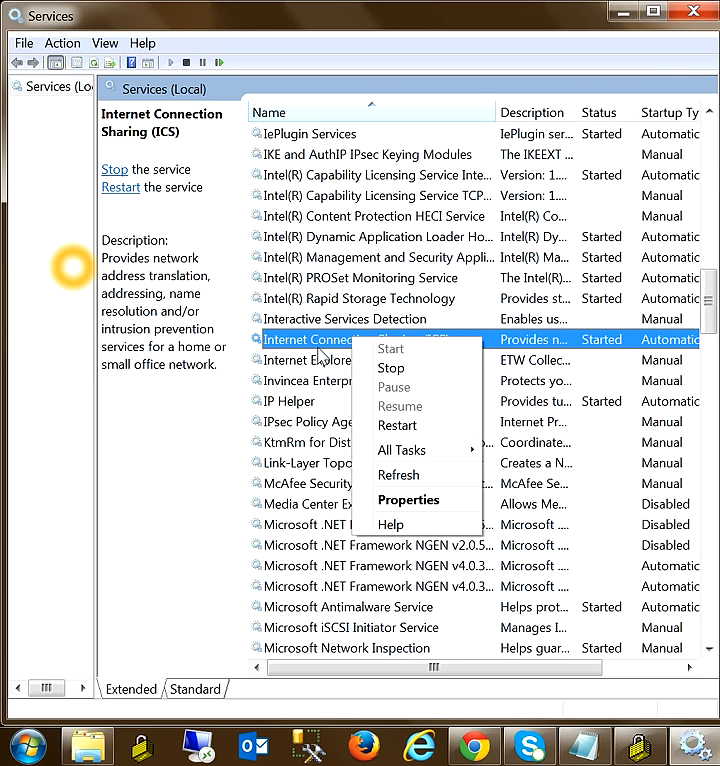
left_click(408, 499)
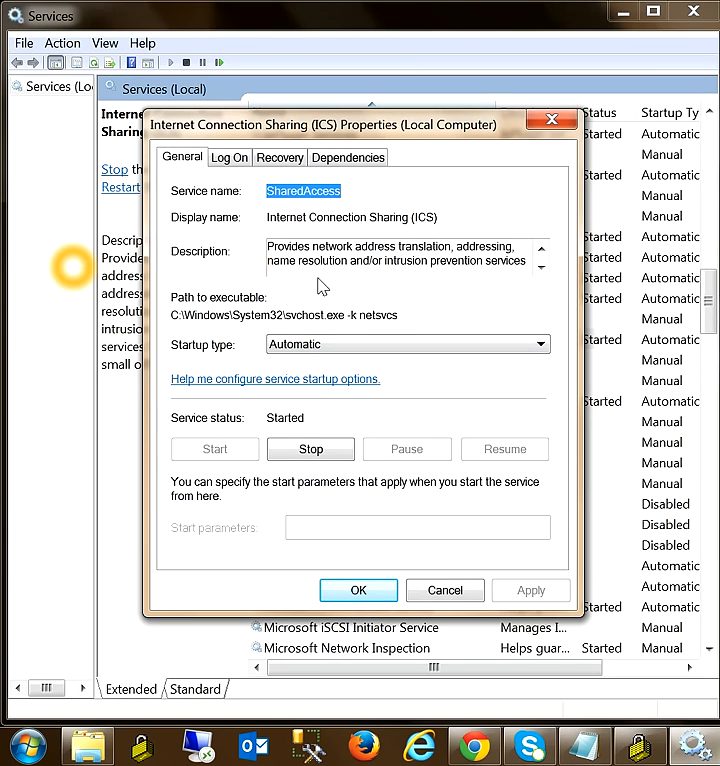
mouse_move(206, 357)
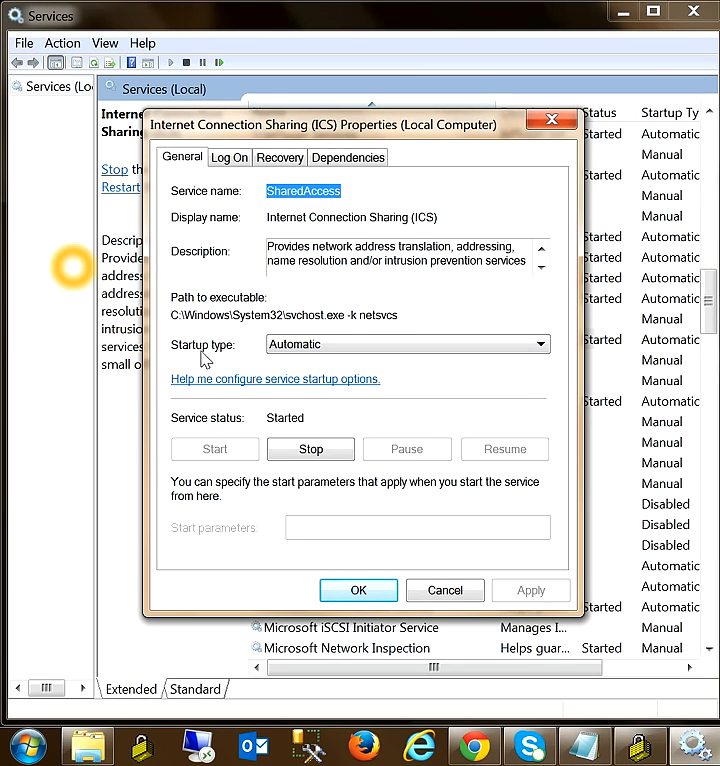
Change the ICS startup type from Automatic to Manual and confirm with OK.
left_click(537, 344)
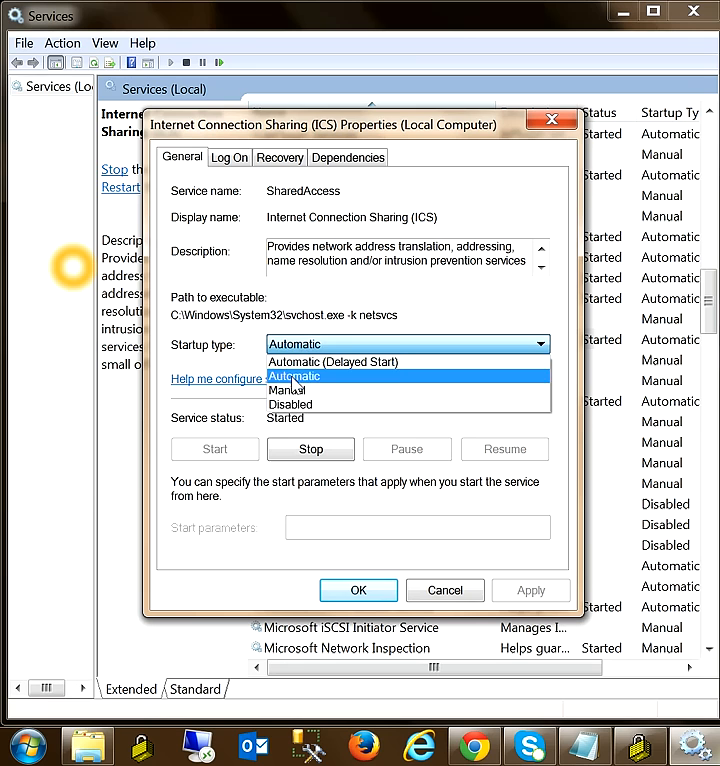
left_click(286, 389)
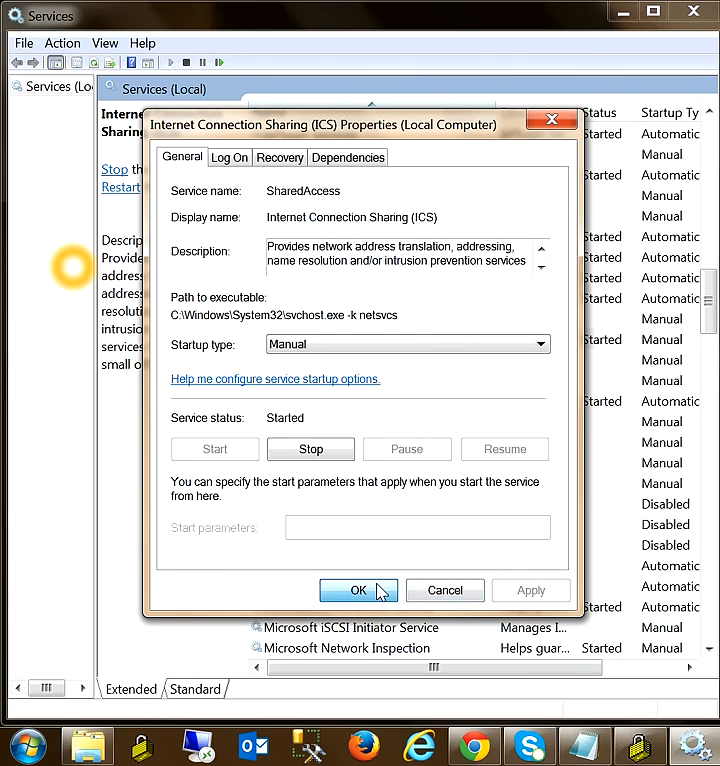
left_click(358, 590)
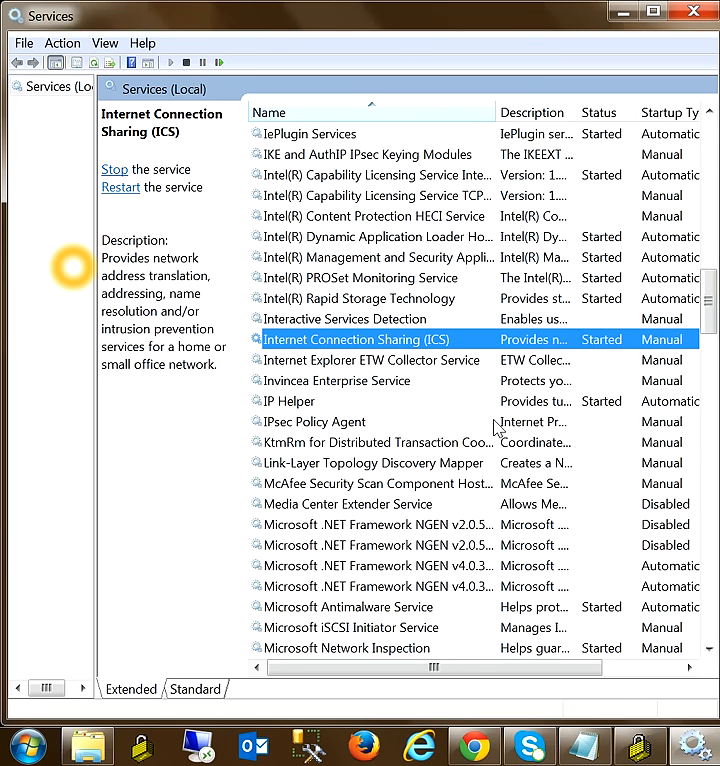
mouse_move(390, 345)
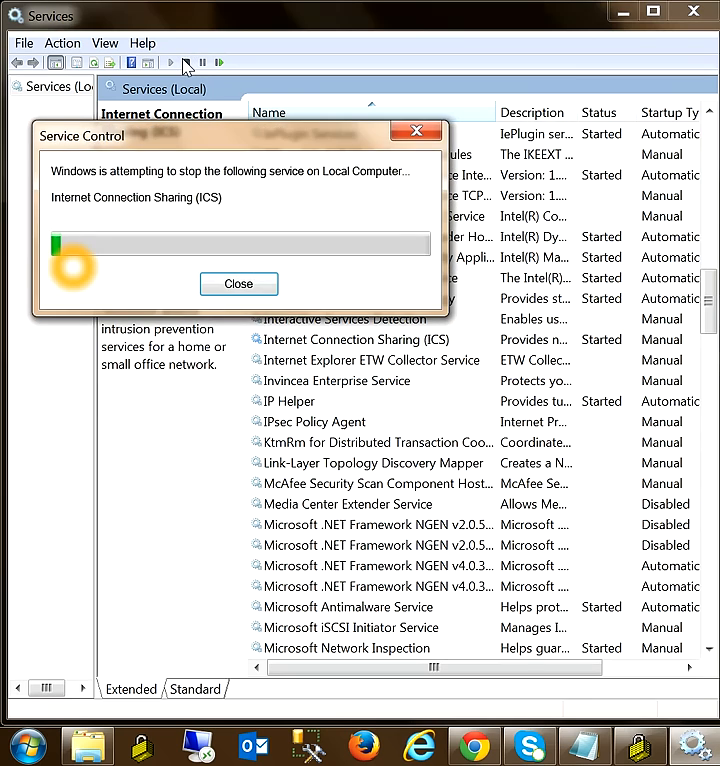
Bring the VPN Client Error 56 message forward and dismiss it.
left_click(238, 283)
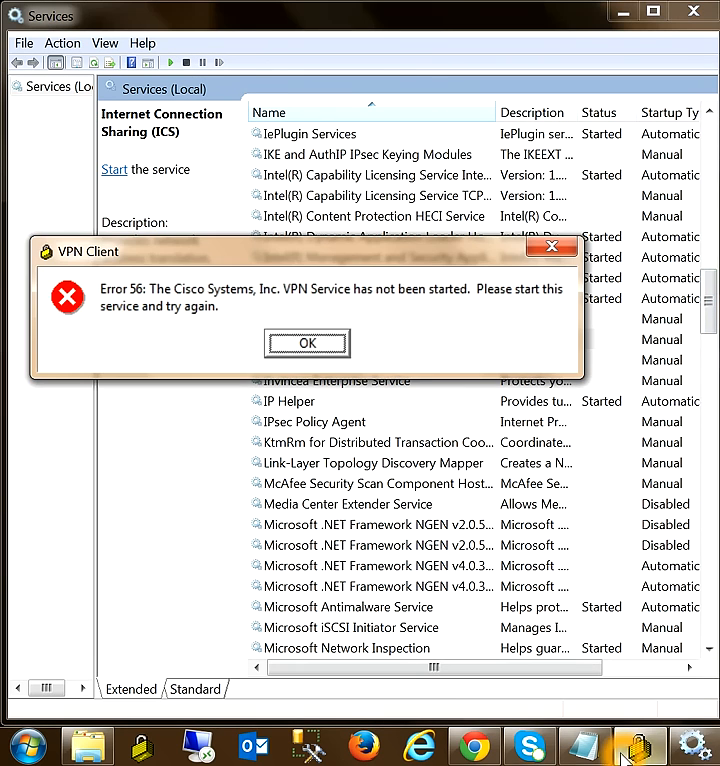
left_click(307, 343)
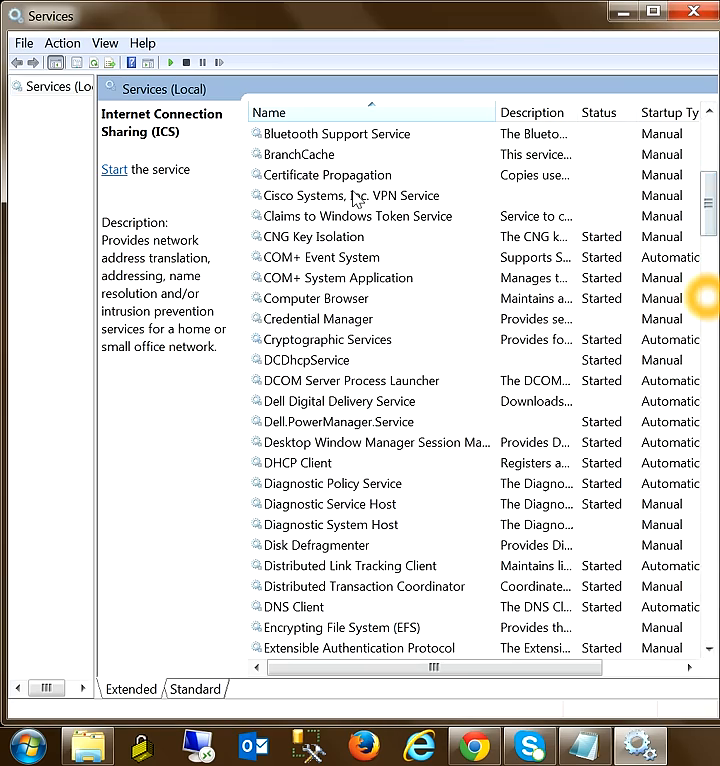
Start the Cisco Systems, Inc. VPN Service and relaunch the VPN Client from the taskbar.
left_click(345, 195)
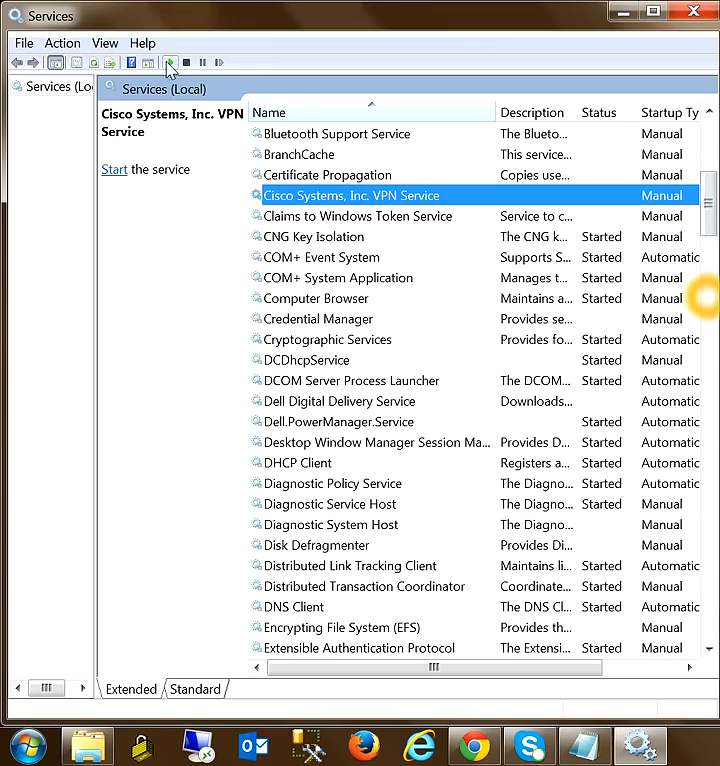
mouse_move(170, 68)
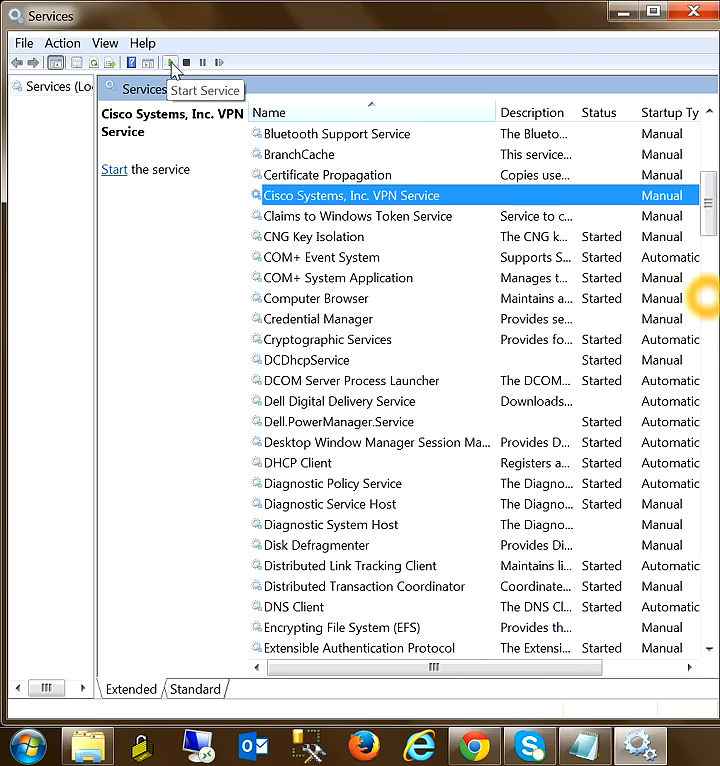
left_click(168, 62)
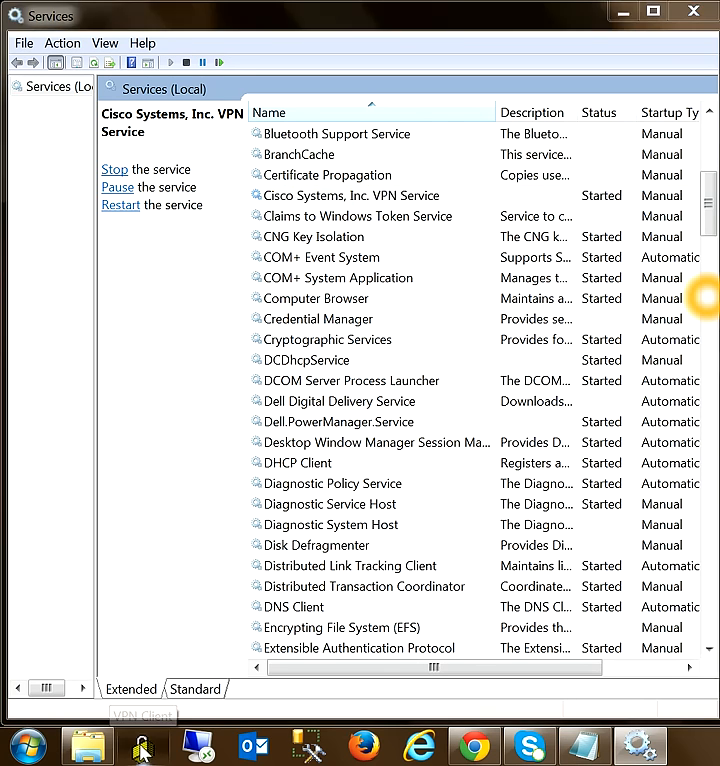
left_click(141, 739)
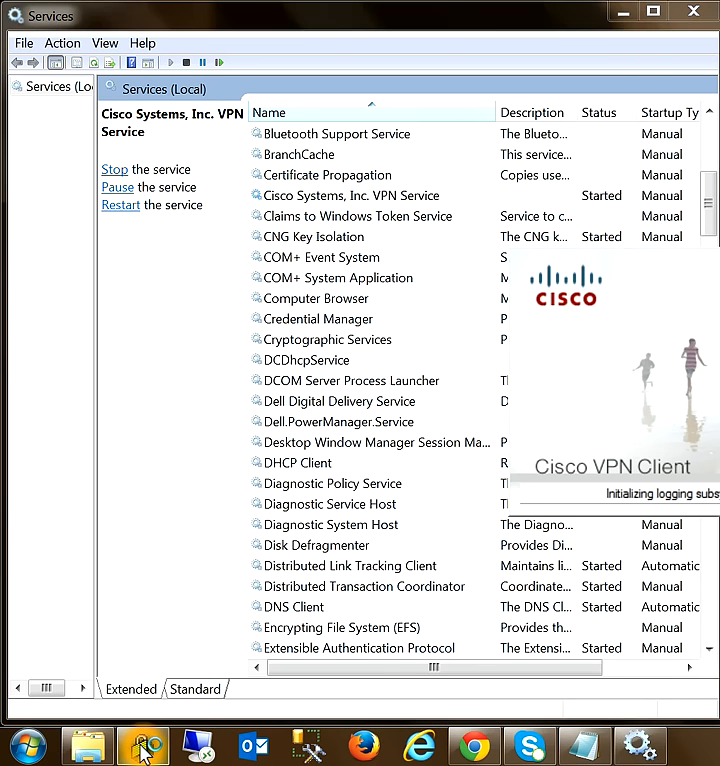